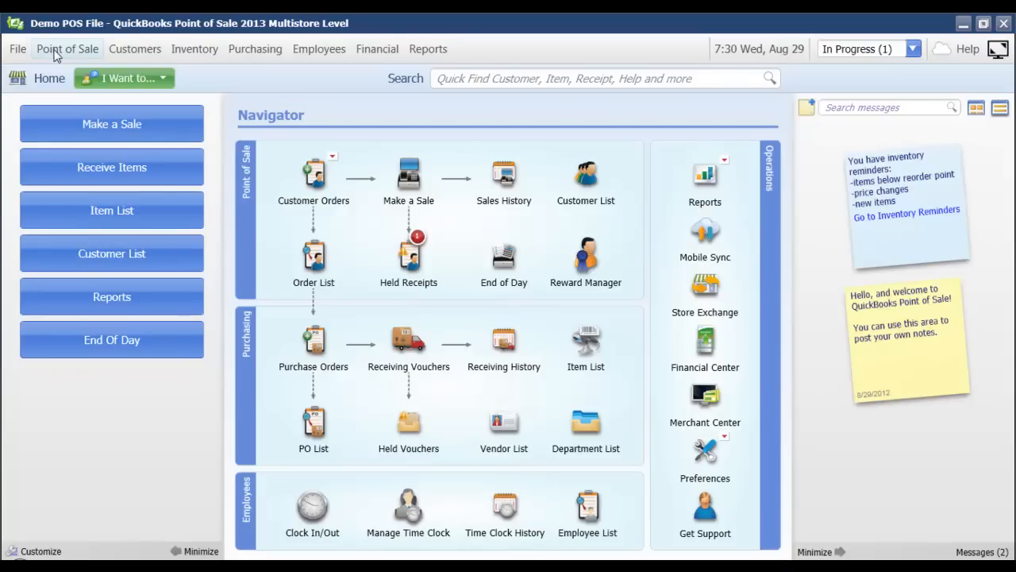
Start a new sale via Make a Sale and choose Accept Return for a customer return.
{"action": "left_click", "coordinate": [66, 47]}
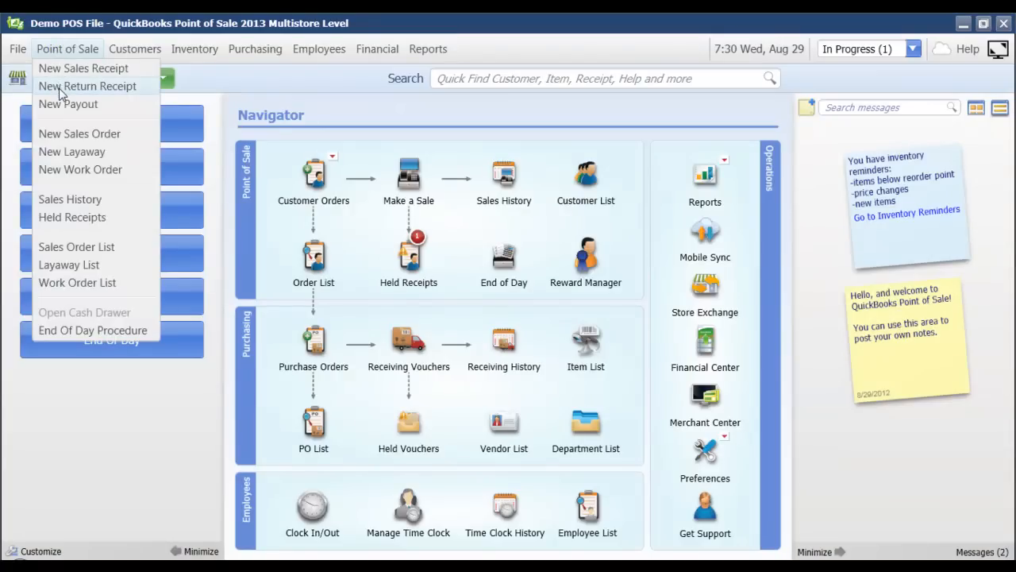
{"action": "mouse_move", "coordinate": [327, 114]}
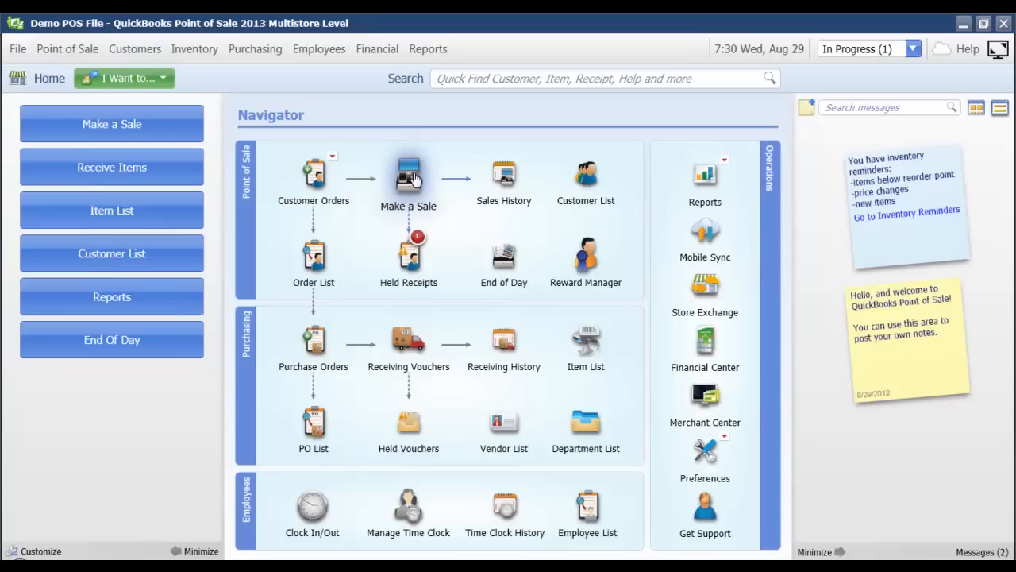
{"action": "left_click", "coordinate": [409, 175]}
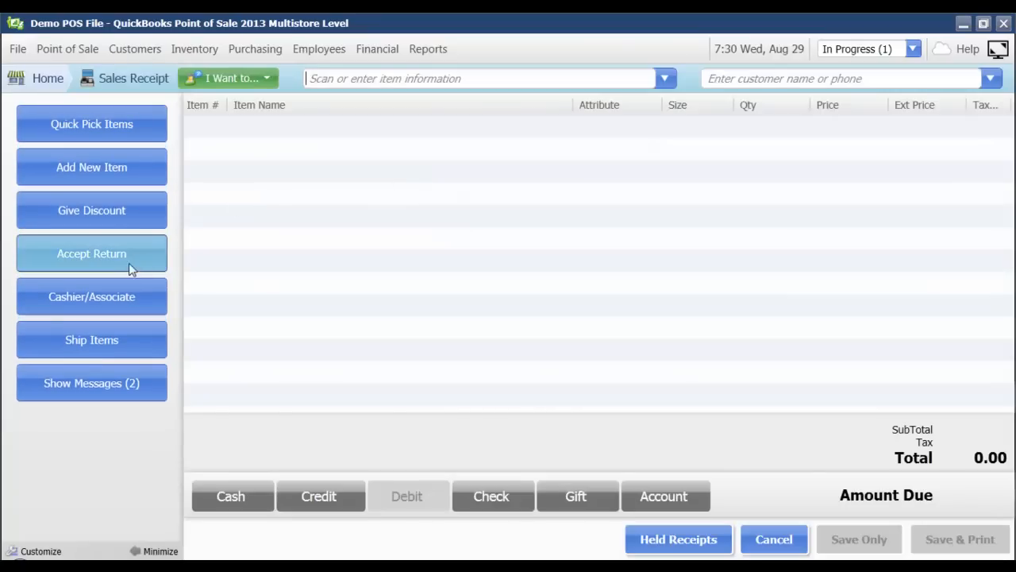
{"action": "mouse_move", "coordinate": [76, 257]}
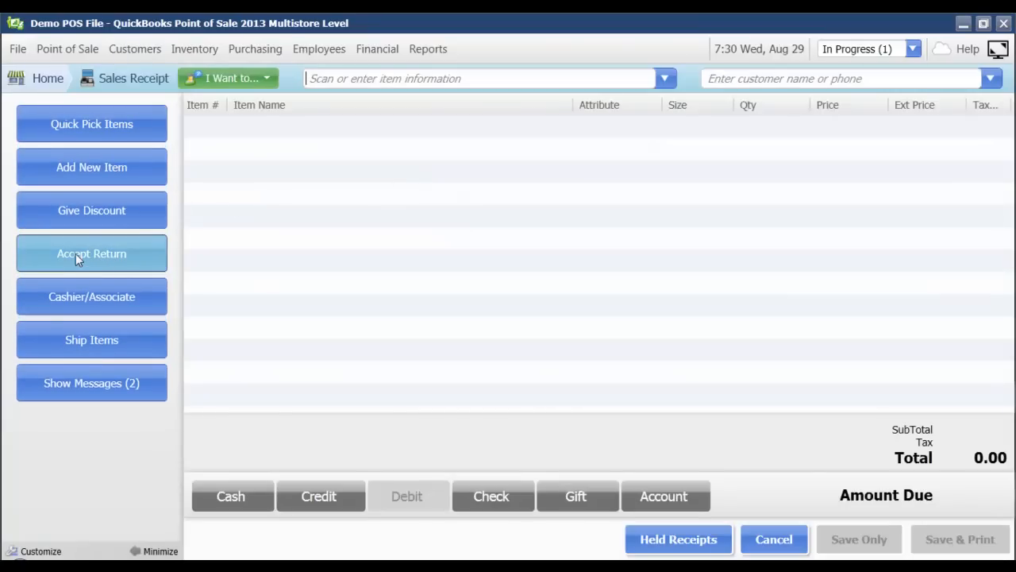
{"action": "left_click", "coordinate": [92, 254]}
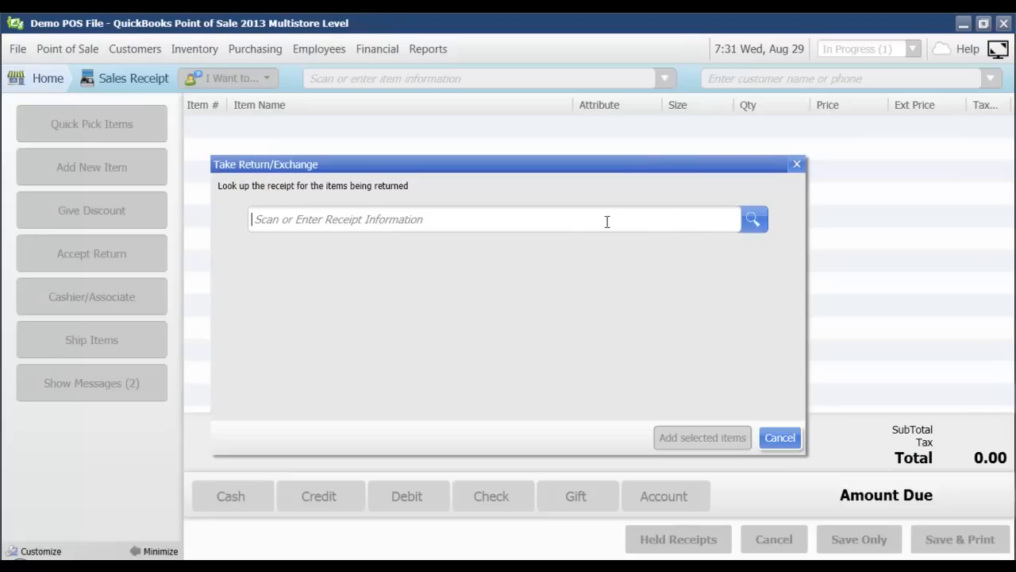
{"action": "mouse_move", "coordinate": [731, 216]}
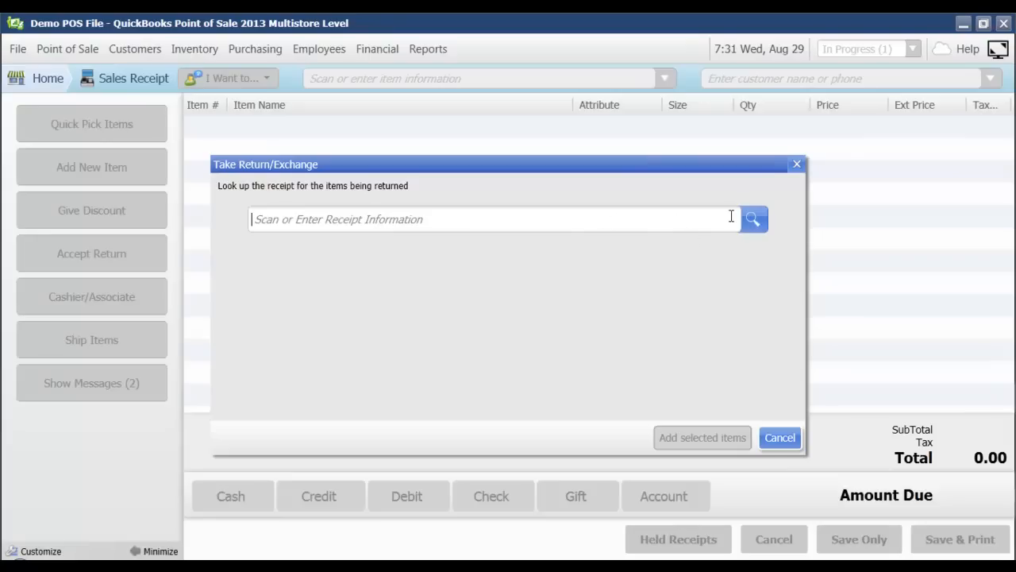
{"action": "left_click", "coordinate": [753, 219]}
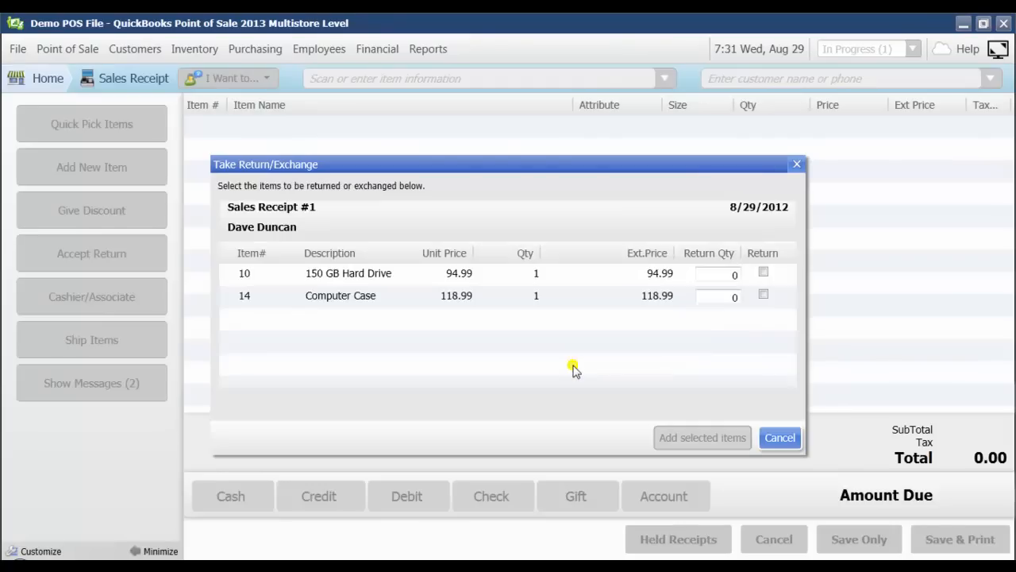
{"action": "mouse_move", "coordinate": [477, 314]}
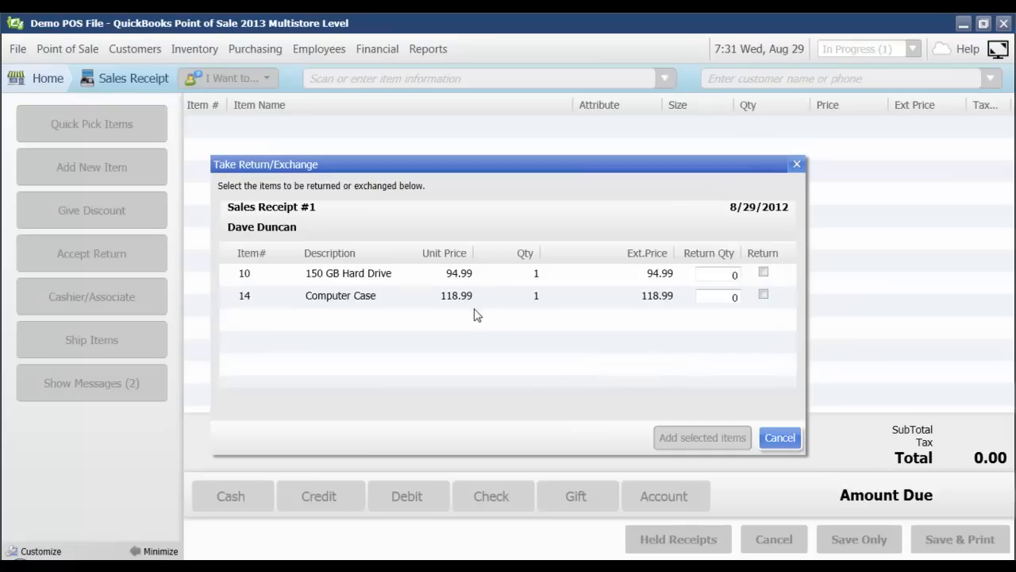
{"action": "mouse_move", "coordinate": [530, 304]}
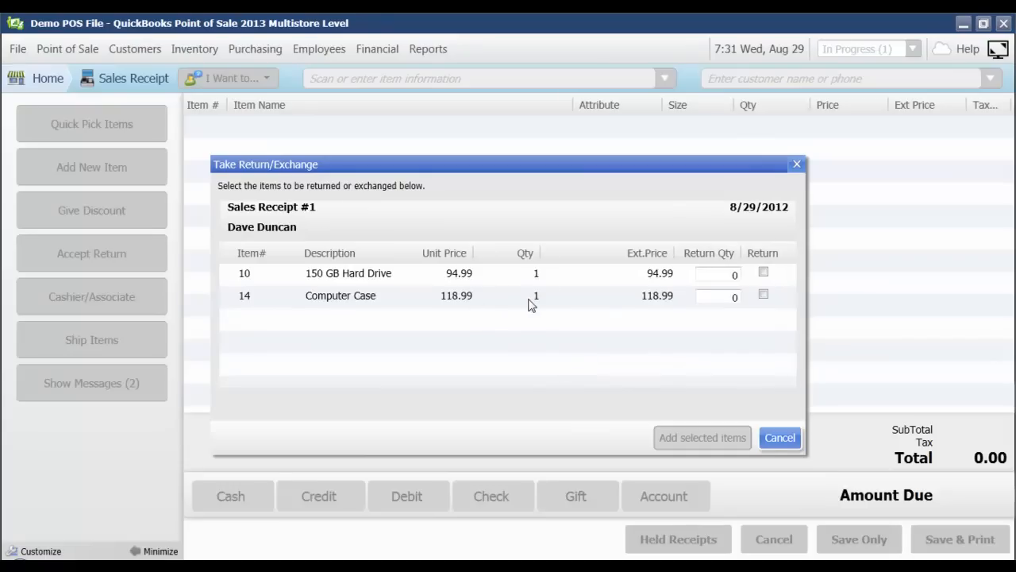
{"action": "mouse_move", "coordinate": [680, 232]}
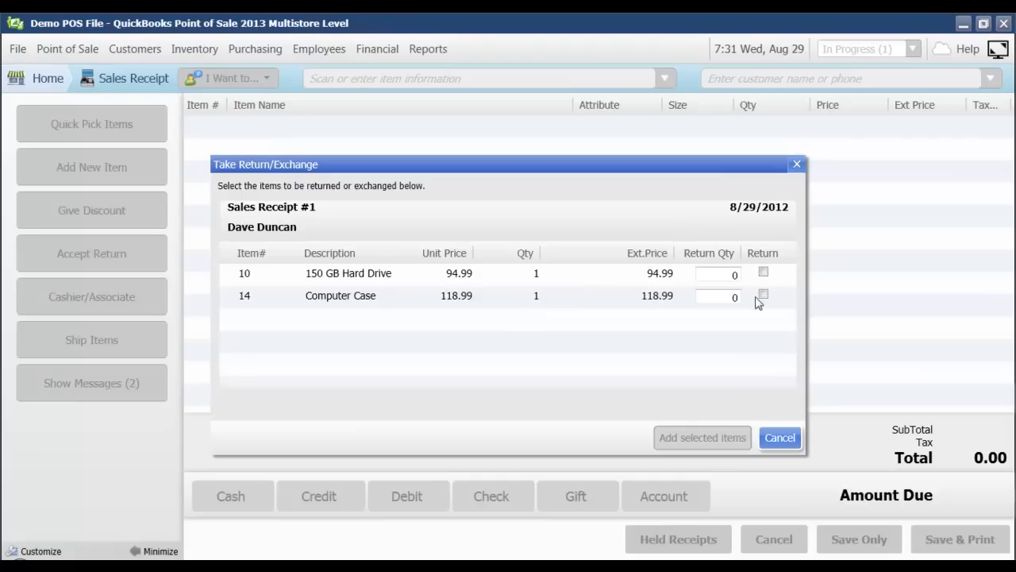
{"action": "left_click", "coordinate": [762, 296]}
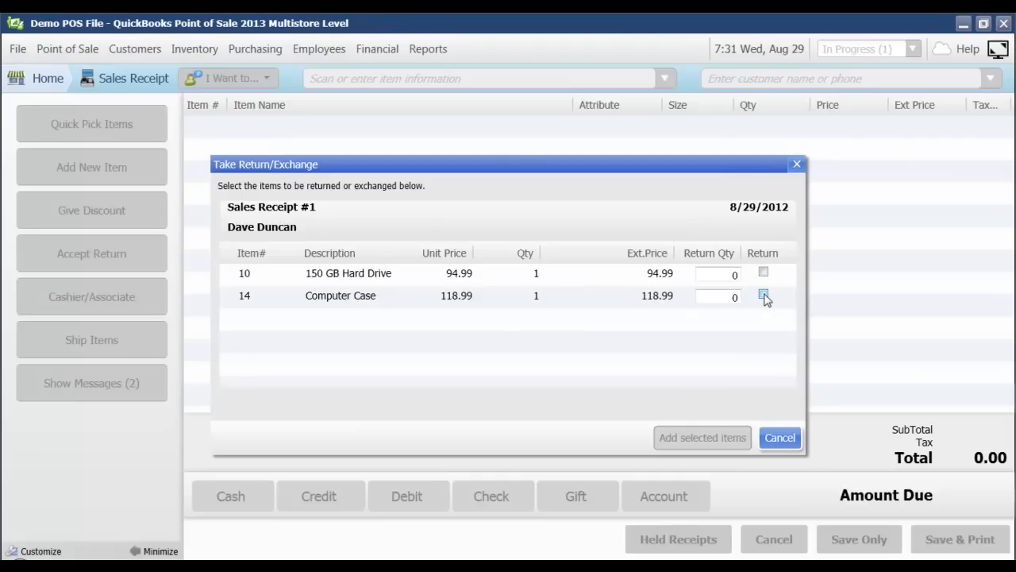
{"action": "left_click", "coordinate": [762, 295]}
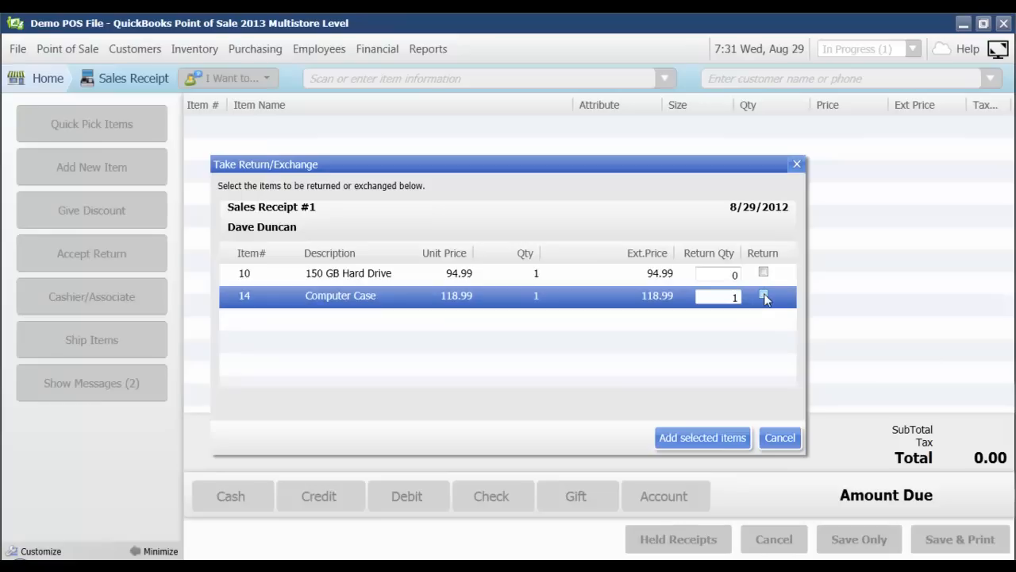
{"action": "left_click", "coordinate": [763, 294]}
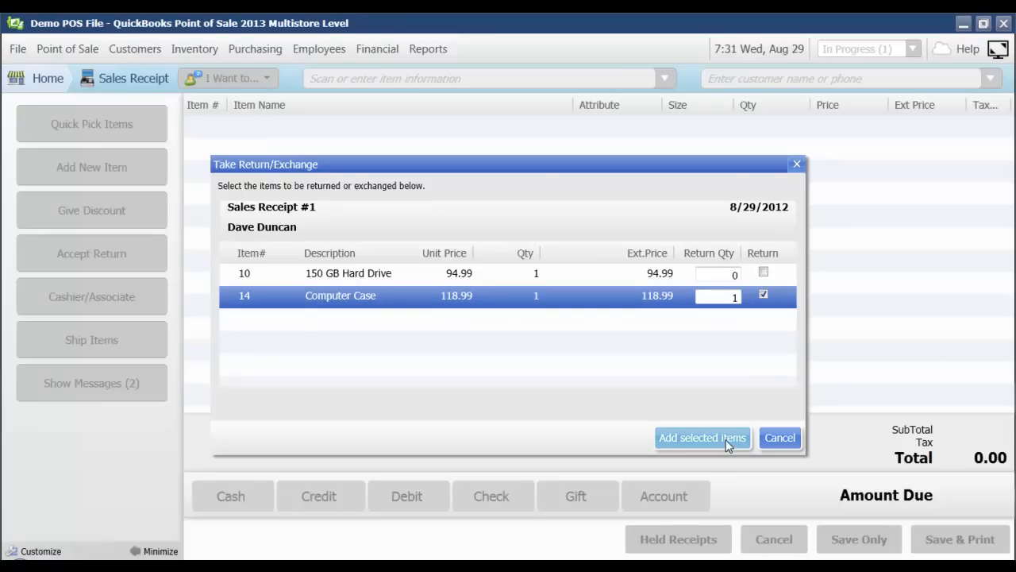
Add the selected Computer Case to the receipt as a return at -1 qty, -128.80 total.
{"action": "left_click", "coordinate": [702, 439]}
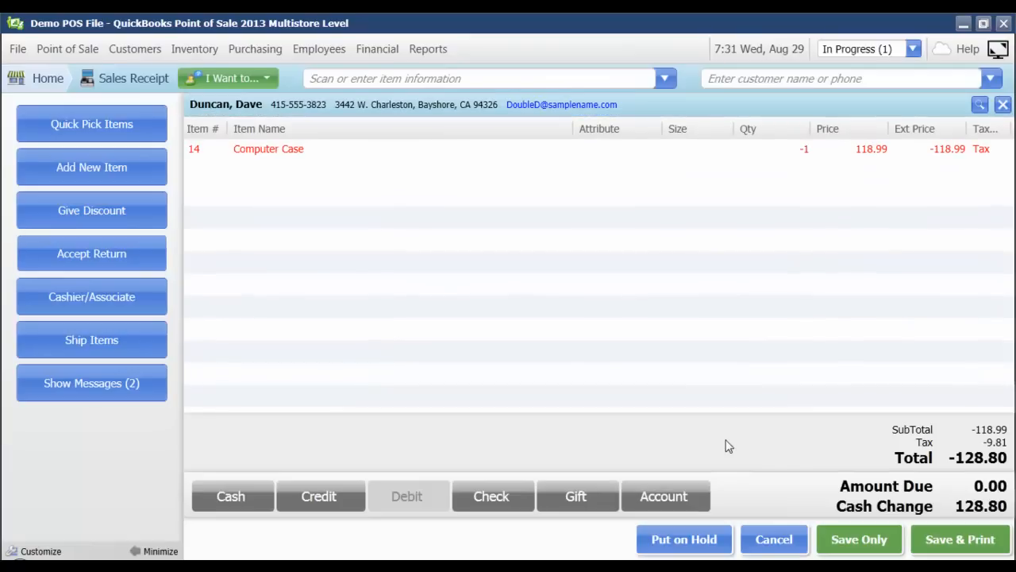
{"action": "mouse_move", "coordinate": [902, 176]}
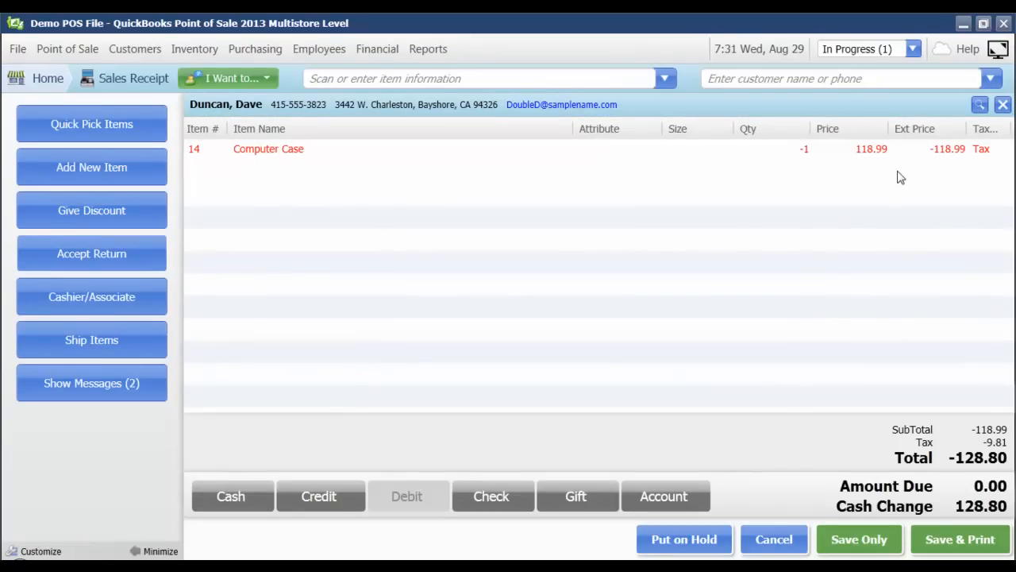
{"action": "mouse_move", "coordinate": [378, 276]}
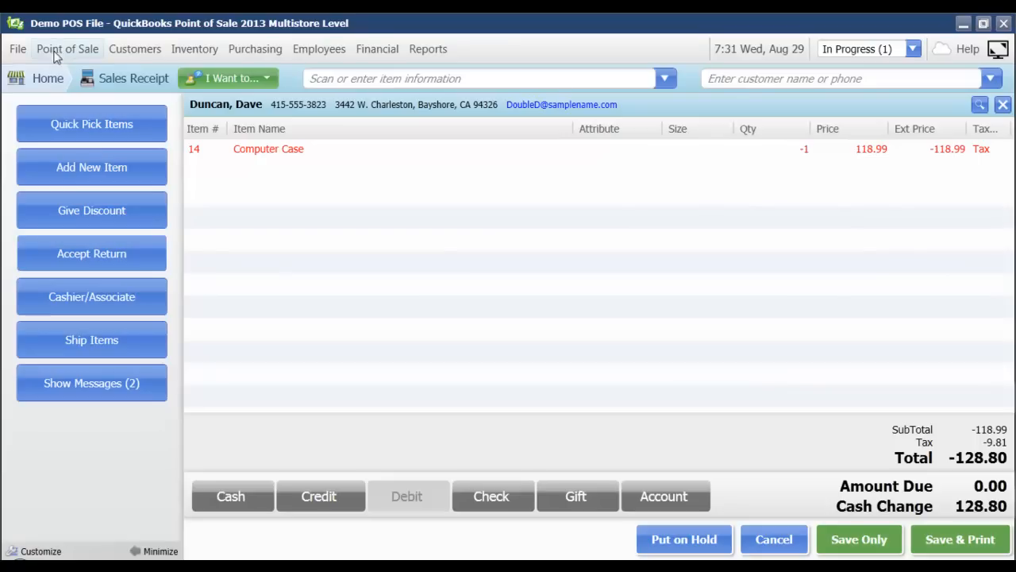
{"action": "mouse_move", "coordinate": [429, 305]}
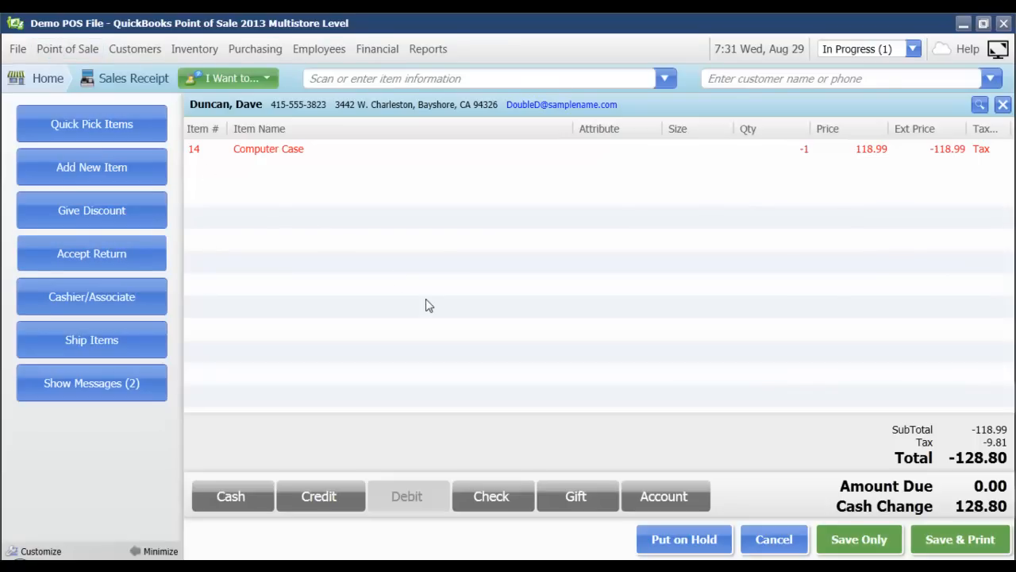
{"action": "mouse_move", "coordinate": [508, 171]}
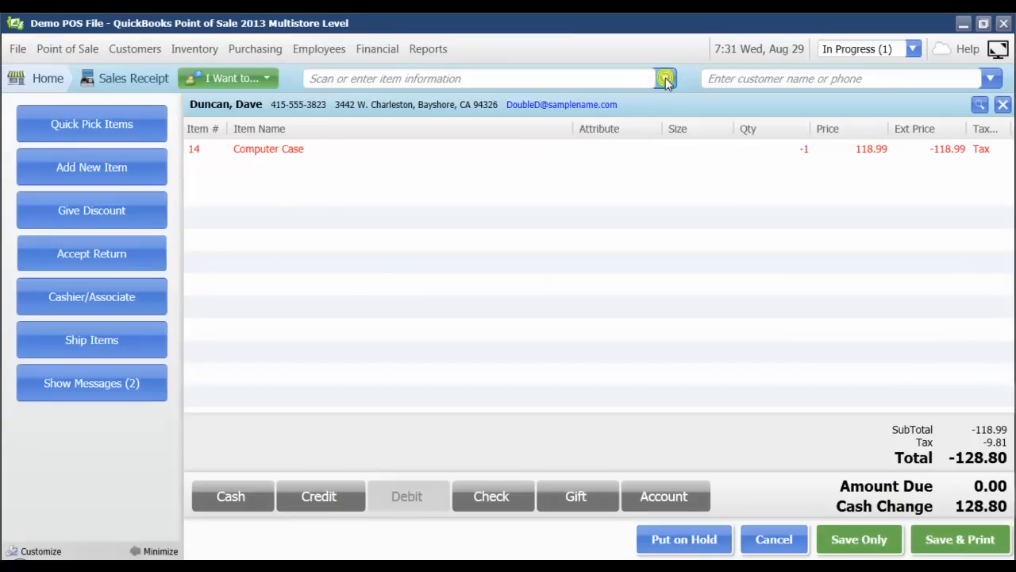
{"action": "left_click", "coordinate": [664, 78]}
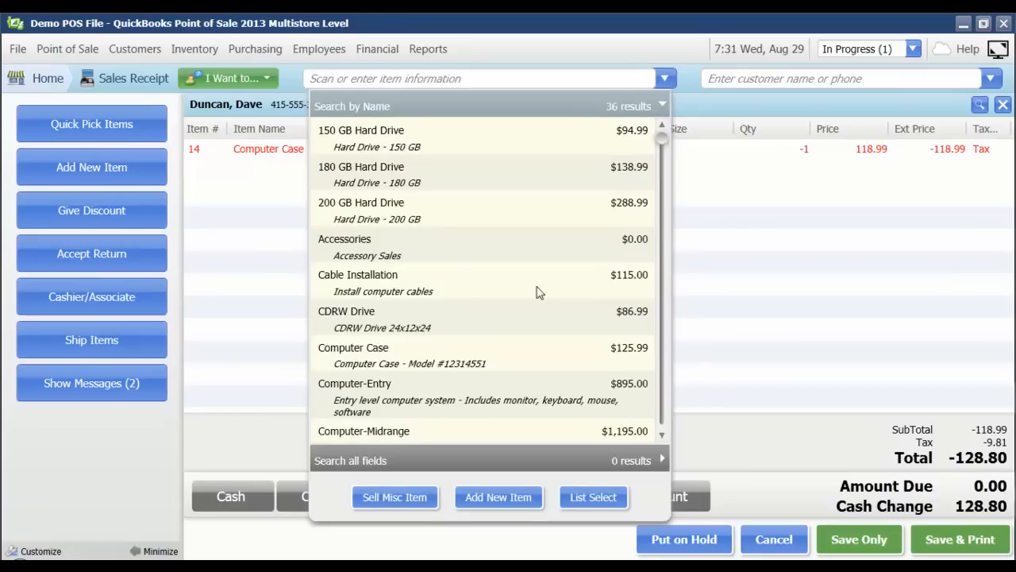
{"action": "mouse_move", "coordinate": [432, 358]}
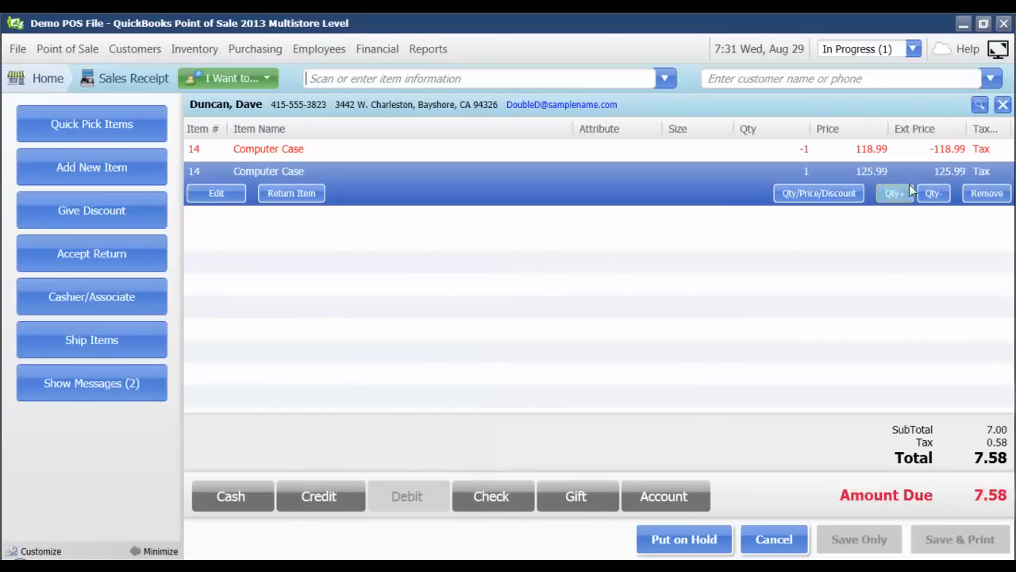
{"action": "left_click", "coordinate": [934, 194]}
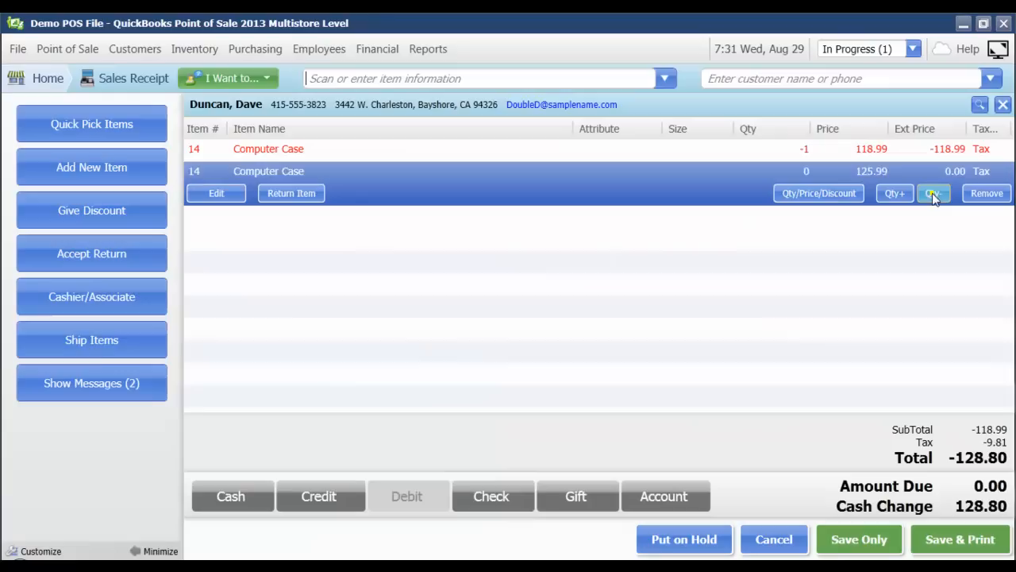
{"action": "left_click", "coordinate": [934, 194]}
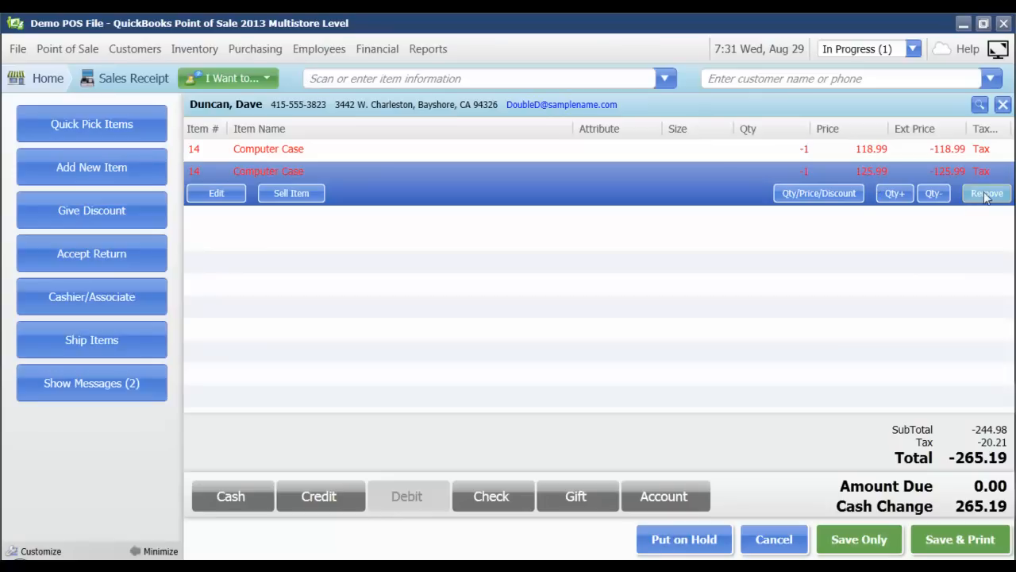
{"action": "left_click", "coordinate": [988, 193]}
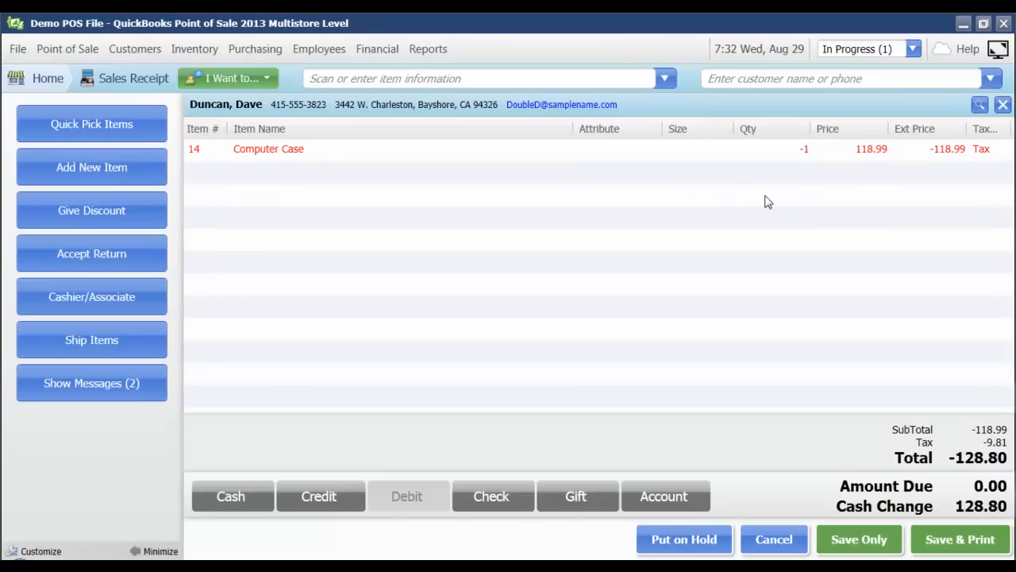
{"action": "mouse_move", "coordinate": [810, 381]}
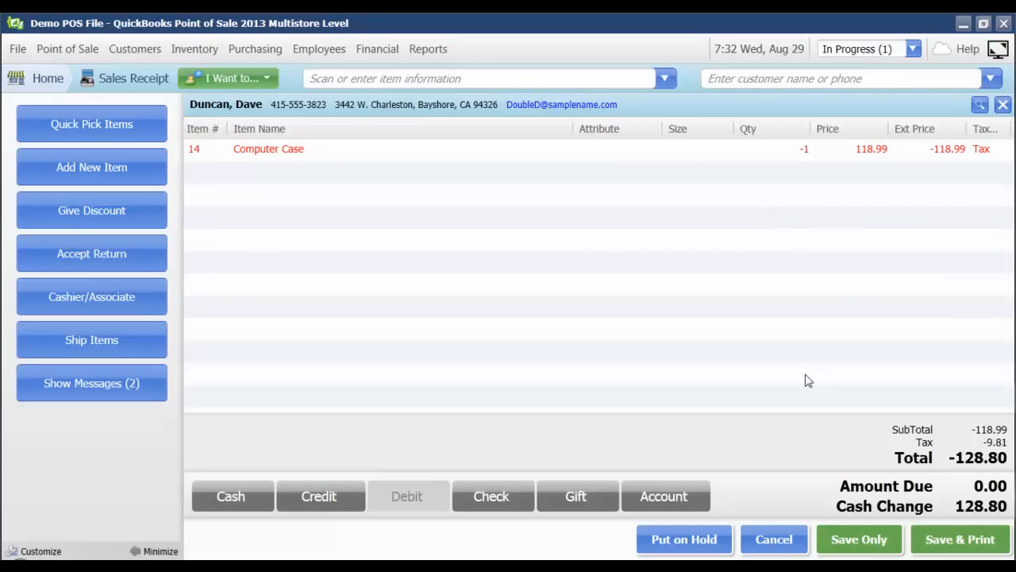